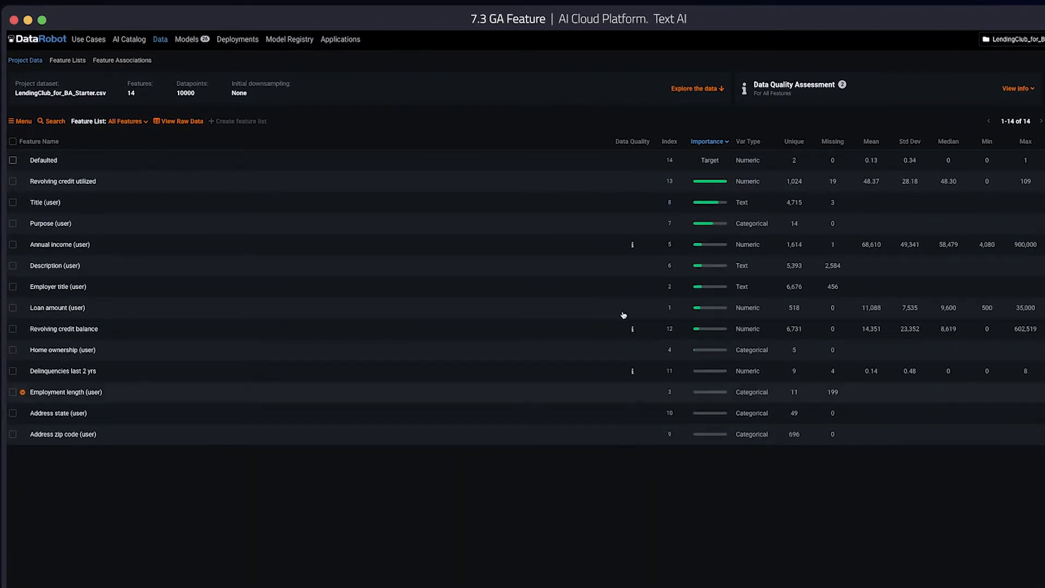
- Explore the Title (user) feature's word cloud, frequent-values chart and value-count table
{"action": "left_click", "coordinate": [45, 203]}
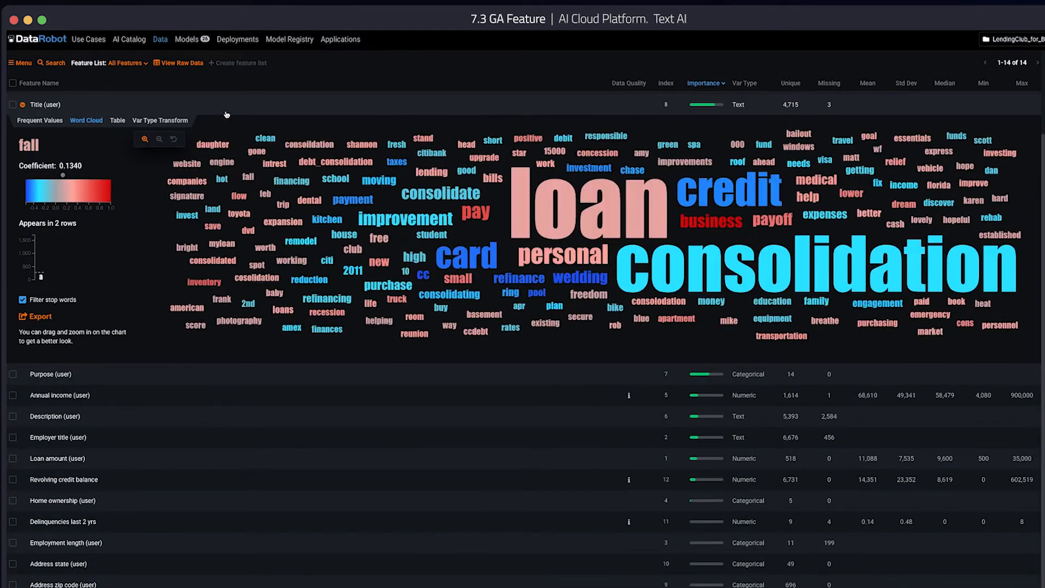
{"action": "left_click", "coordinate": [39, 121]}
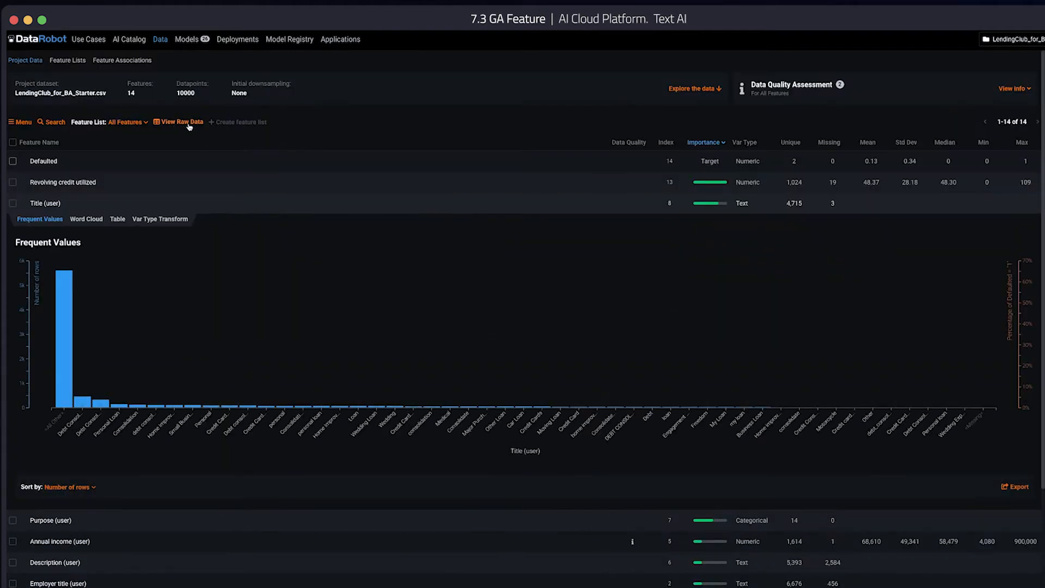
{"action": "left_click", "coordinate": [116, 220]}
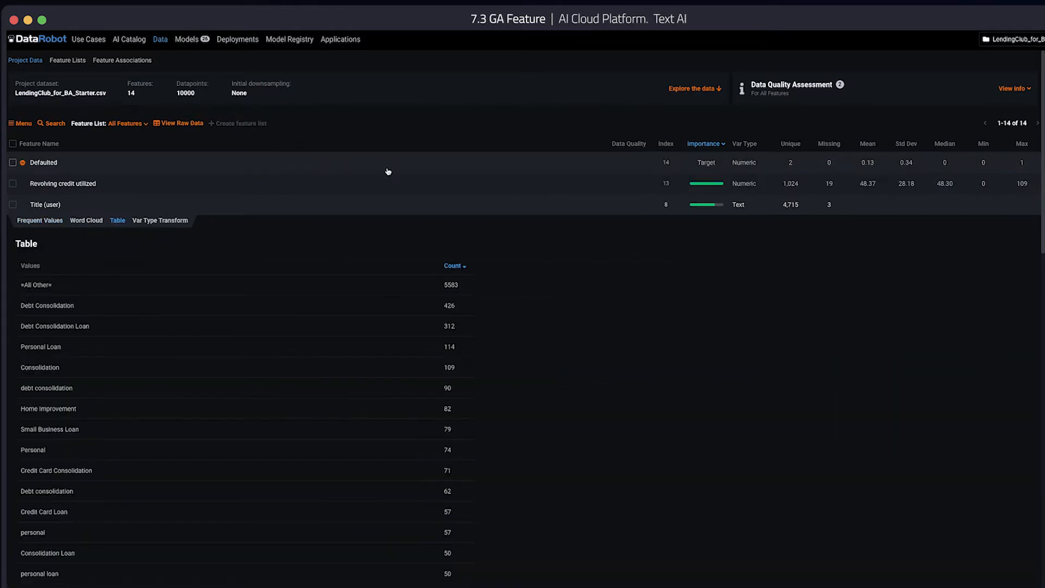
{"action": "mouse_move", "coordinate": [681, 250]}
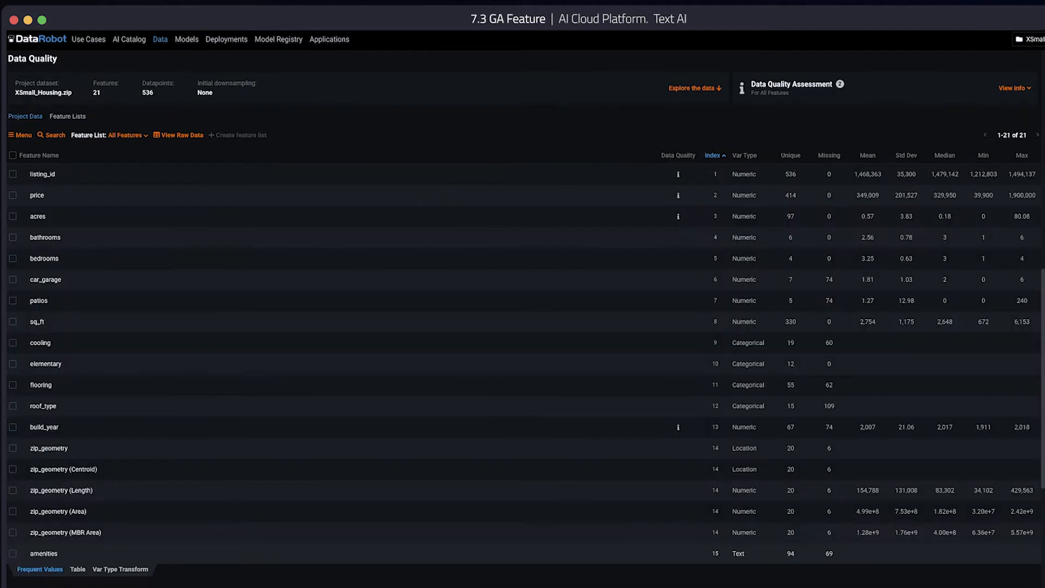
{"action": "mouse_move", "coordinate": [257, 141]}
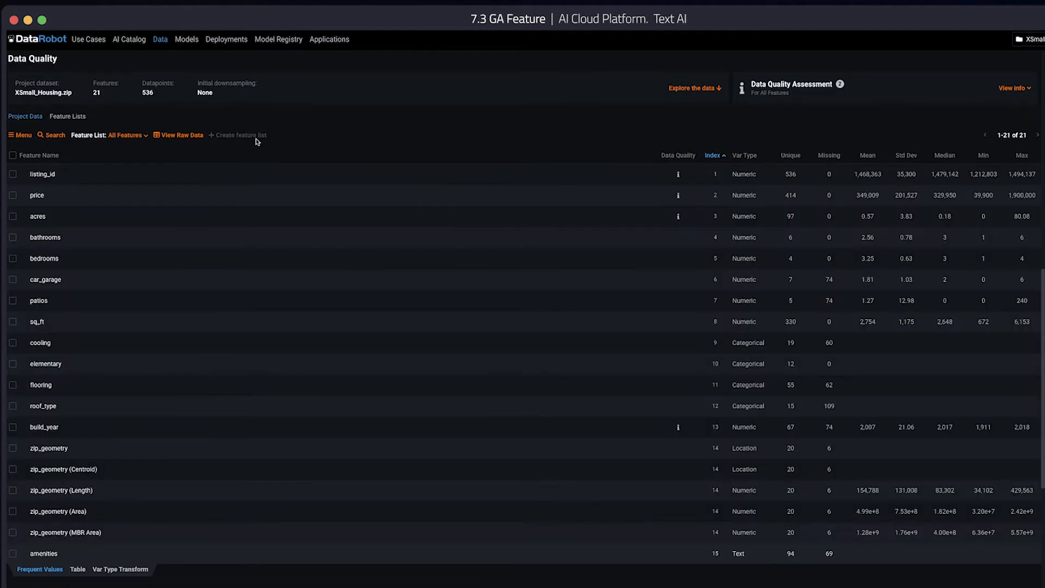
- View the price histogram, then the frequent-values chart for the amenities text feature
{"action": "left_click", "coordinate": [36, 195]}
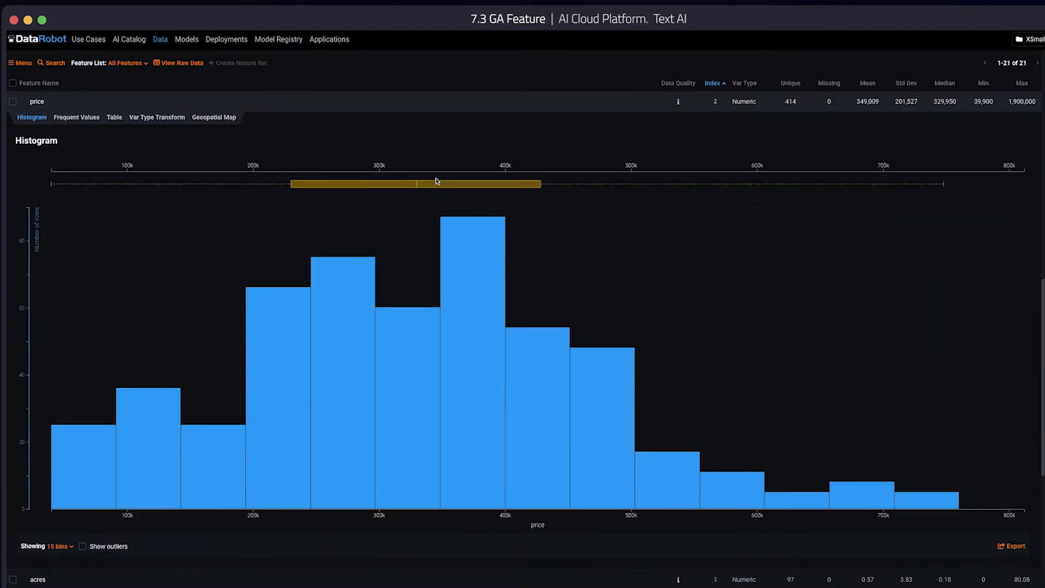
{"action": "scroll", "scroll_direction": "down", "scroll_amount": 3}
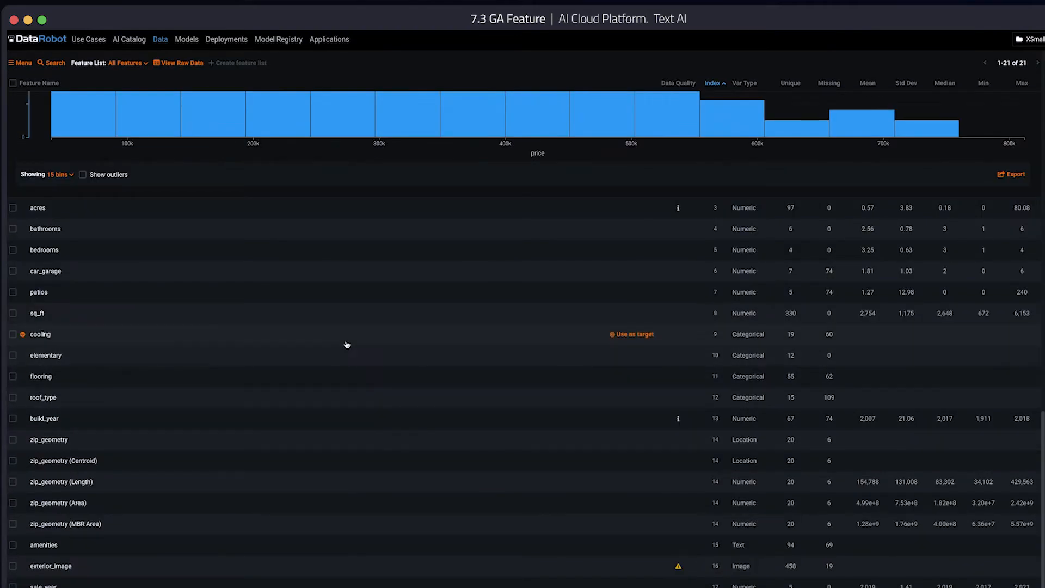
{"action": "left_click", "coordinate": [40, 334]}
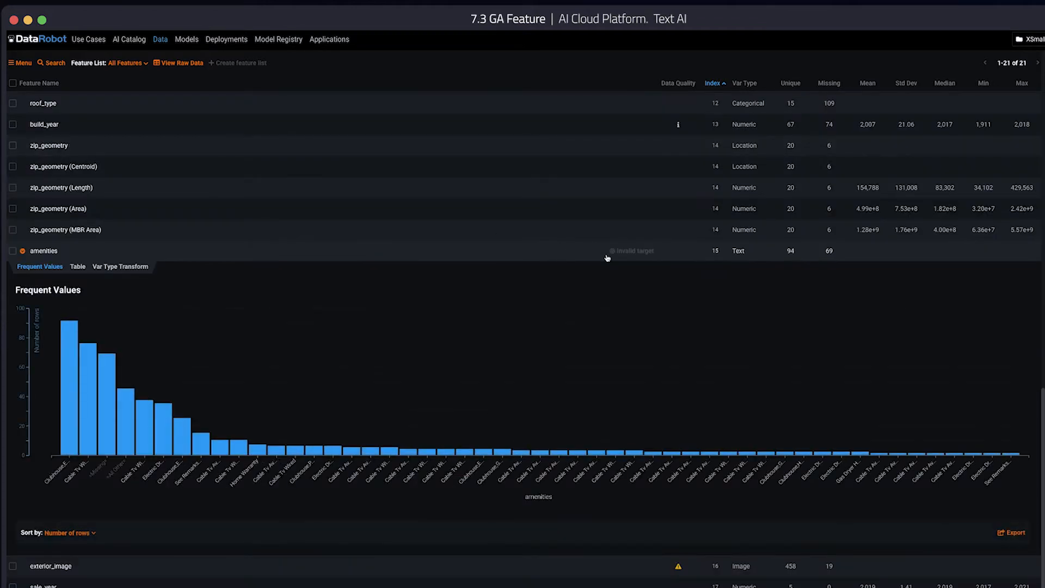
{"action": "mouse_move", "coordinate": [605, 255]}
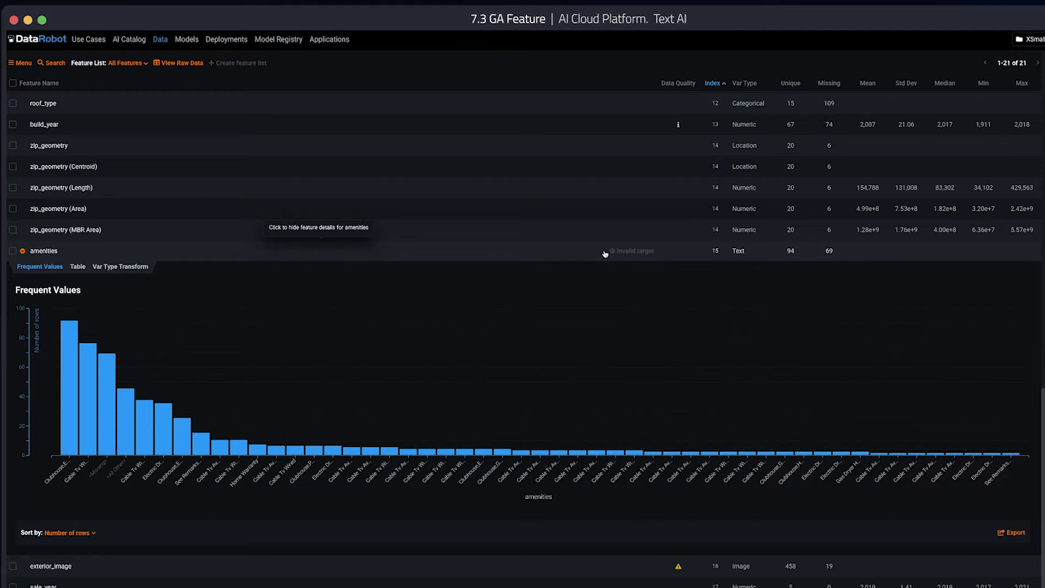
{"action": "mouse_move", "coordinate": [207, 32]}
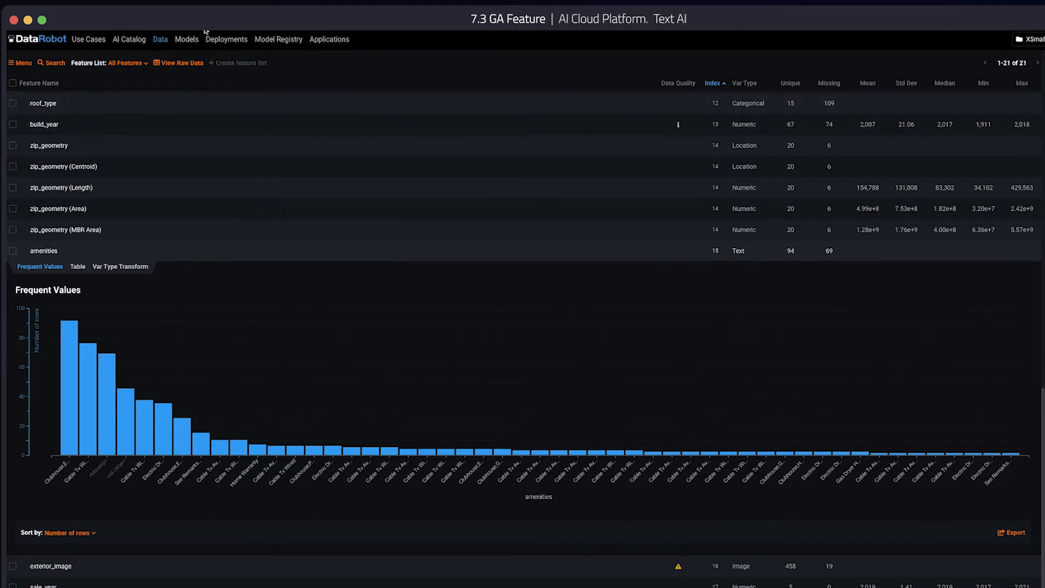
- Show the Advanced Tuning parameters of the top Elastic-Net Classifier from the leaderboard
{"action": "left_click", "coordinate": [186, 38]}
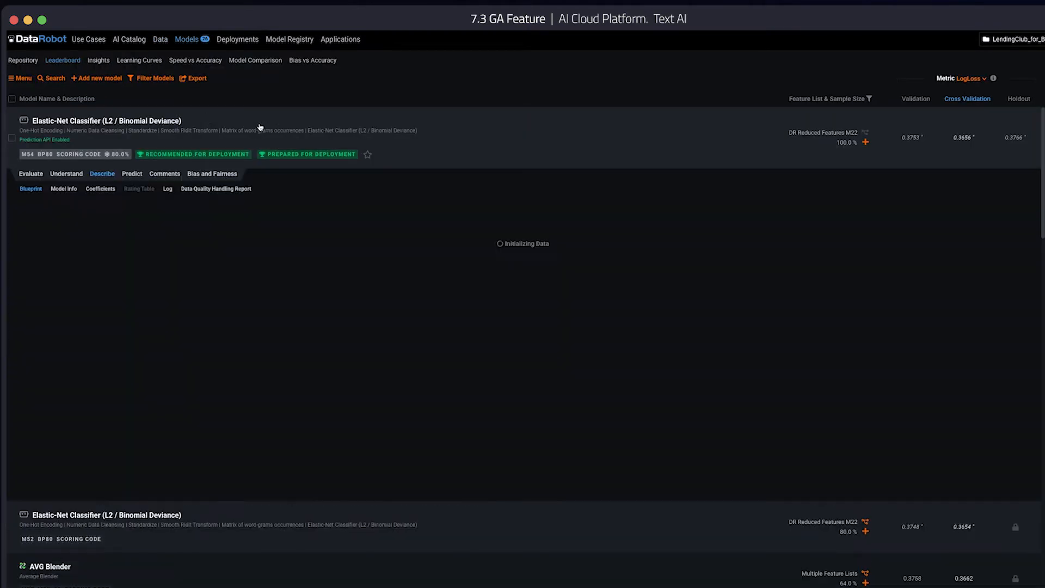
{"action": "left_click", "coordinate": [31, 174]}
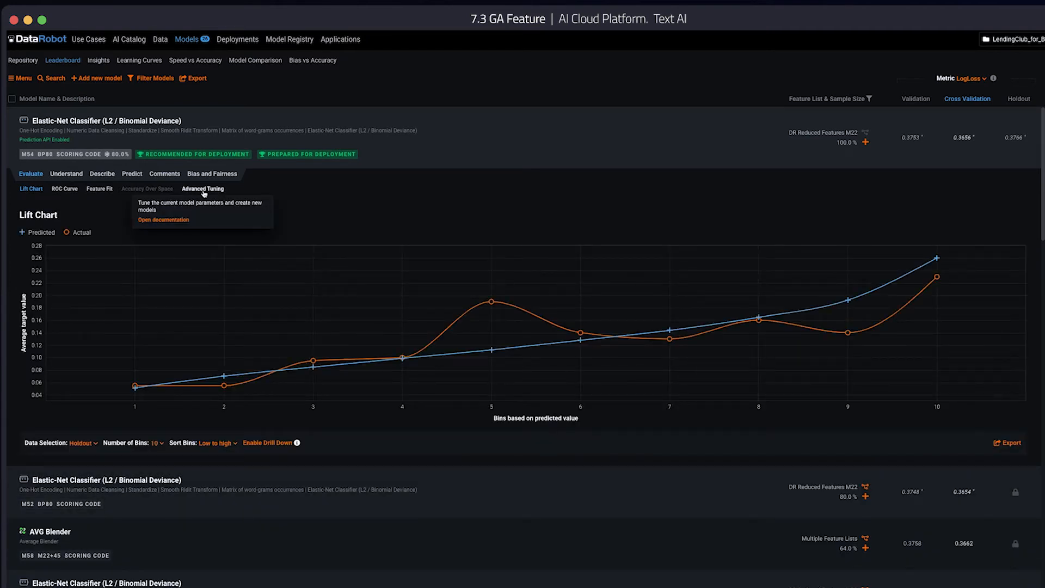
{"action": "left_click", "coordinate": [202, 189]}
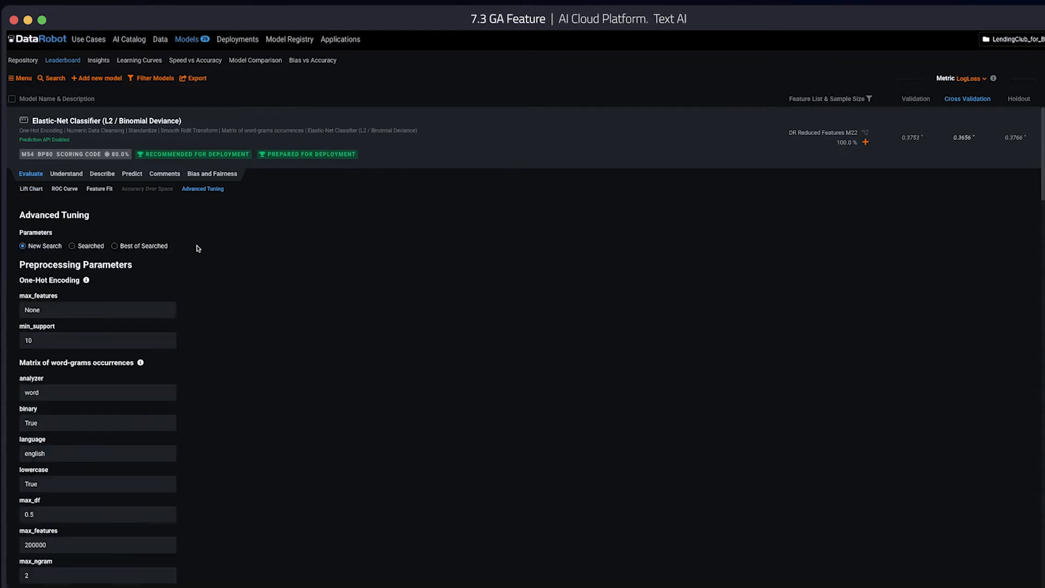
{"action": "scroll", "scroll_direction": "down", "scroll_amount": 3}
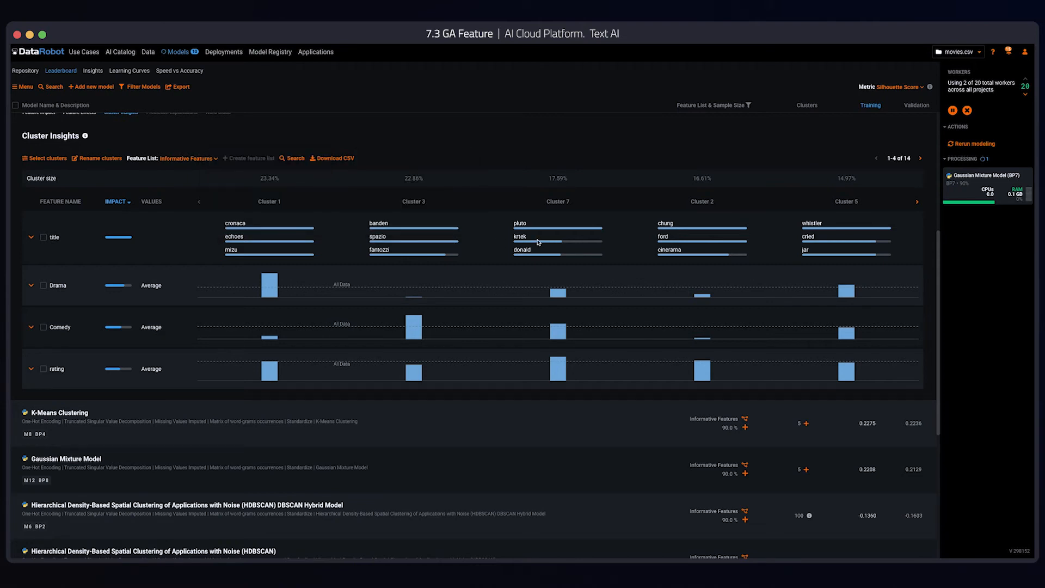
{"action": "mouse_move", "coordinate": [829, 246]}
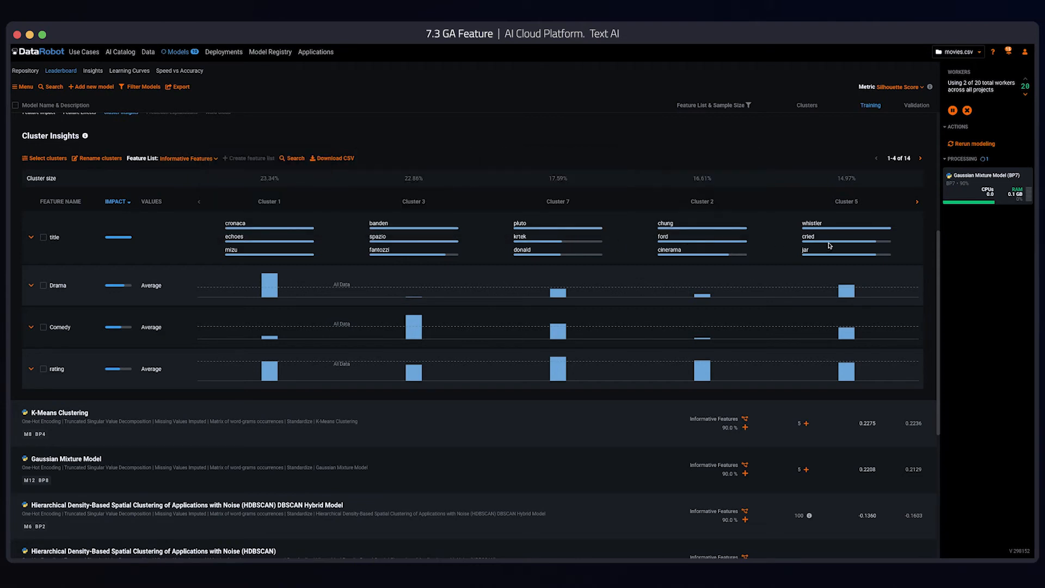
{"action": "mouse_move", "coordinate": [785, 277]}
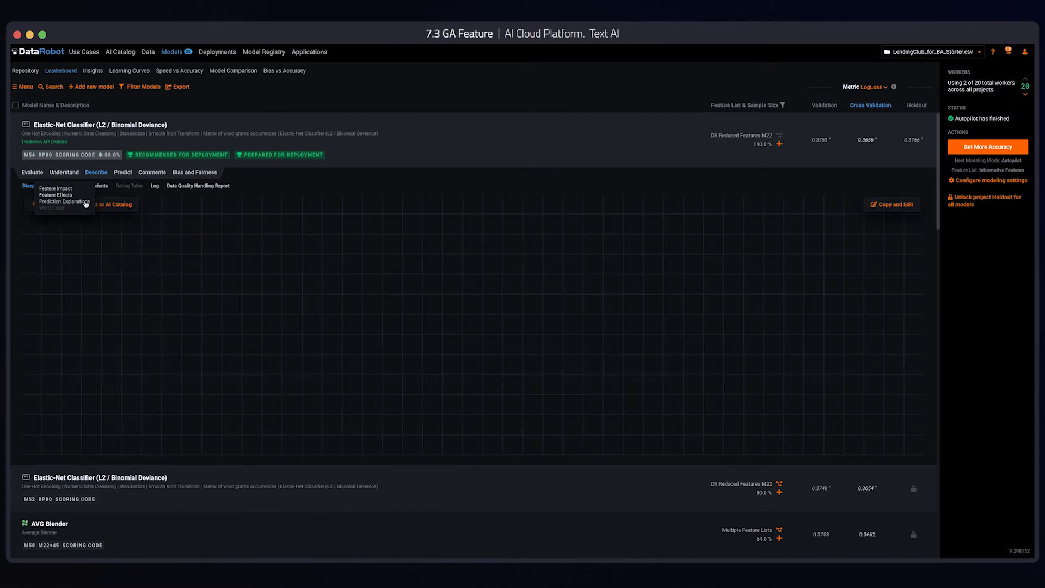
- Replace the word-gram node with a task found by searching 'named' — the SpaCy Named Entity Recognition Detector
{"action": "left_click", "coordinate": [32, 185]}
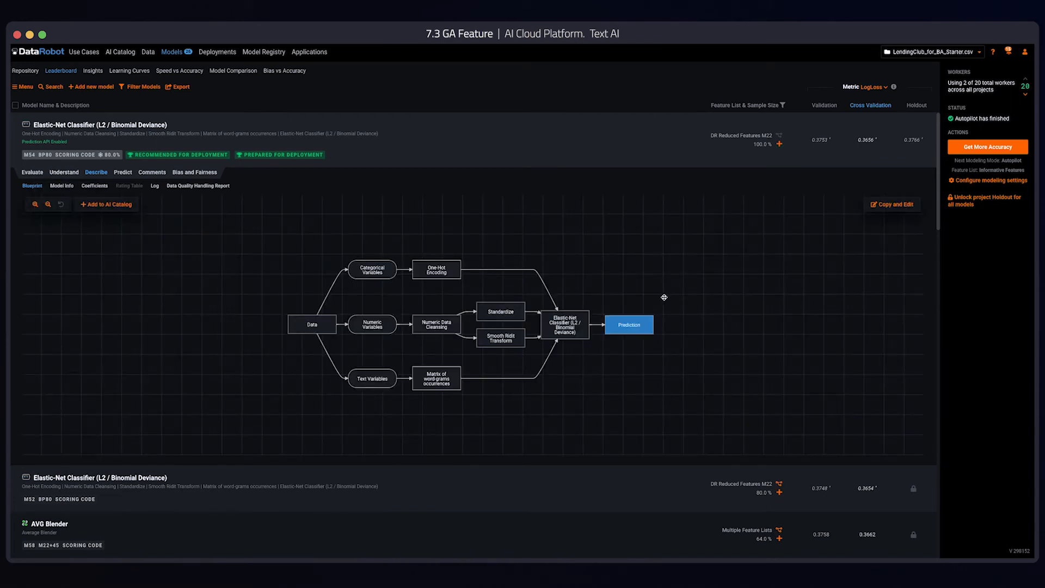
{"action": "mouse_move", "coordinate": [686, 384]}
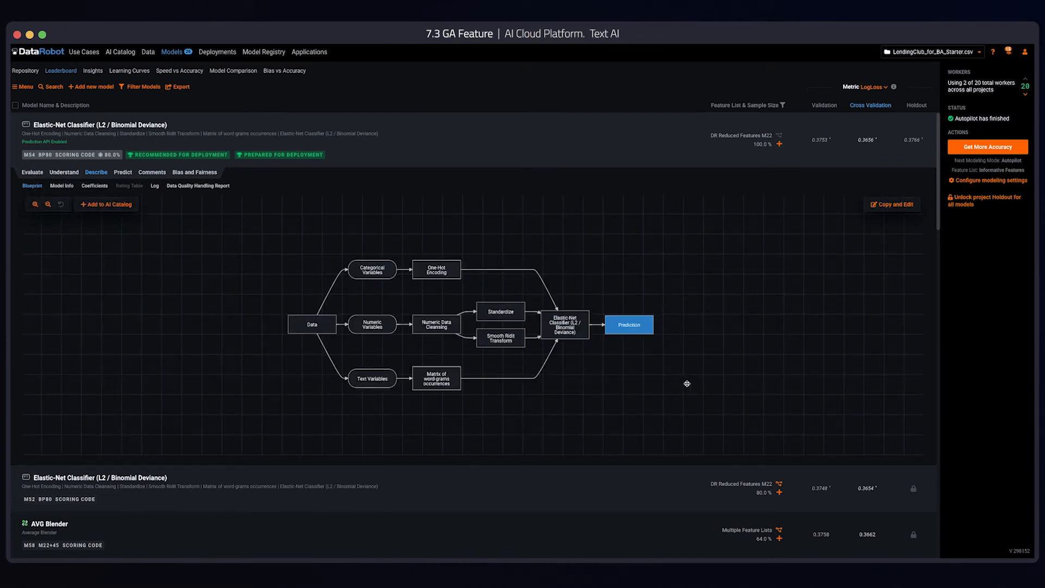
{"action": "mouse_move", "coordinate": [583, 406]}
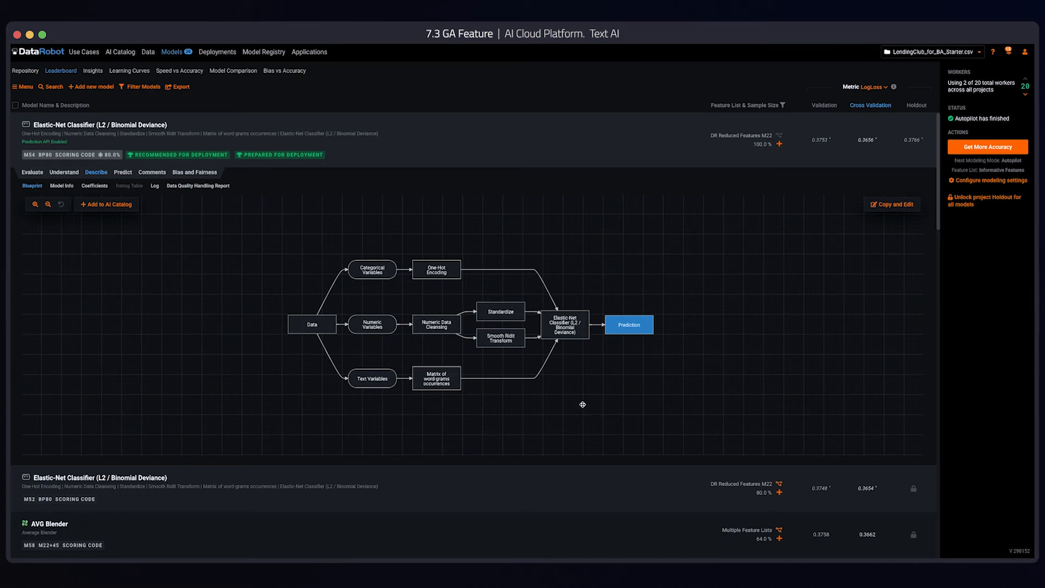
{"action": "mouse_move", "coordinate": [448, 389]}
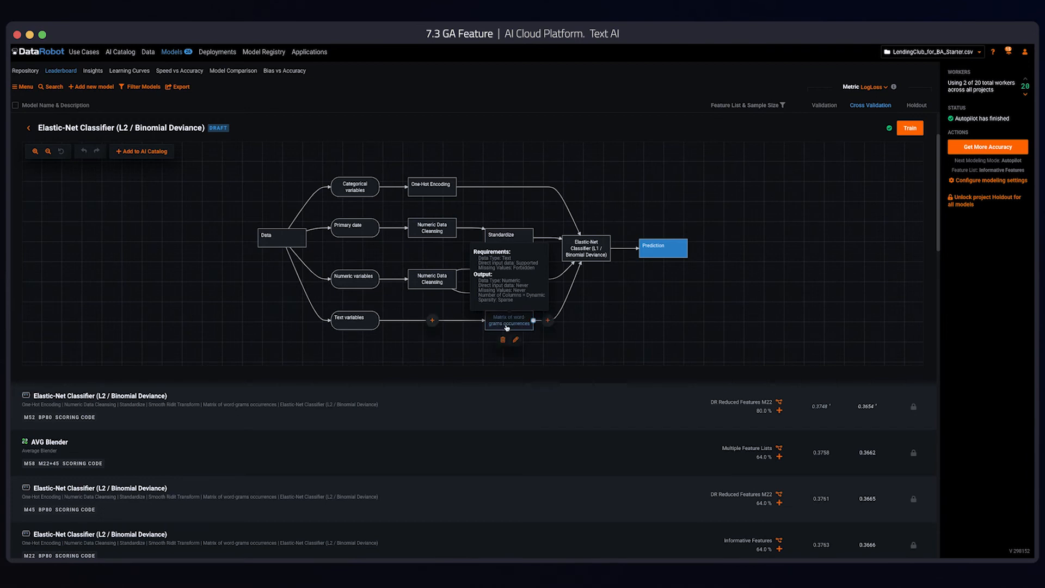
{"action": "left_click", "coordinate": [515, 339]}
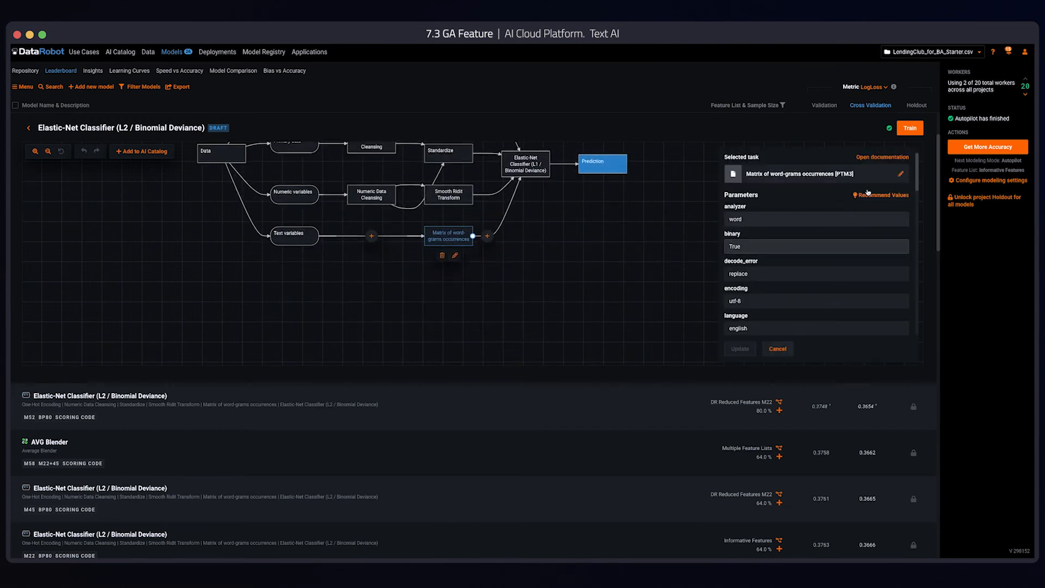
{"action": "left_click", "coordinate": [901, 173]}
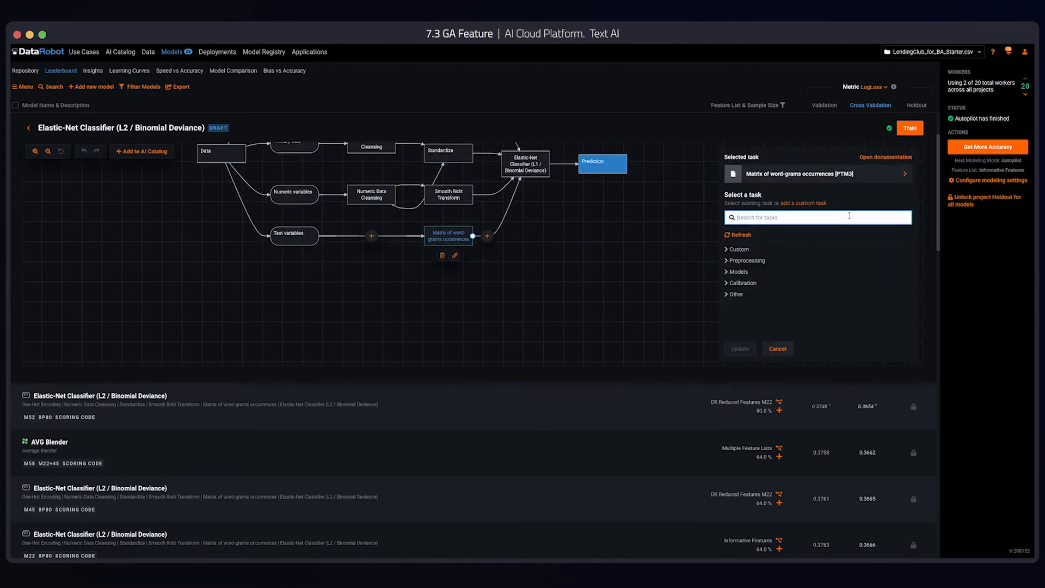
{"action": "type", "text": "named"}
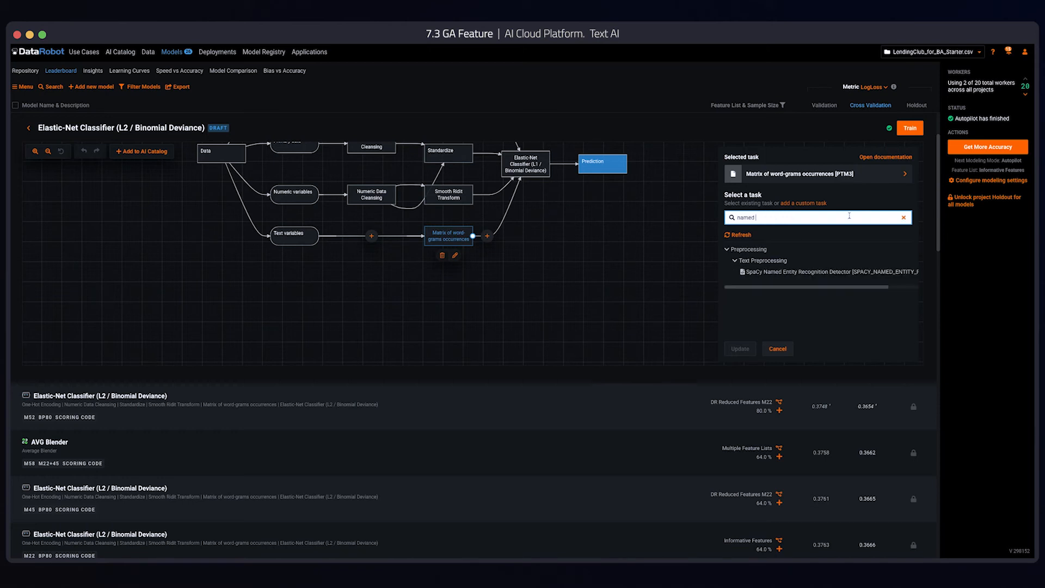
{"action": "mouse_move", "coordinate": [800, 271]}
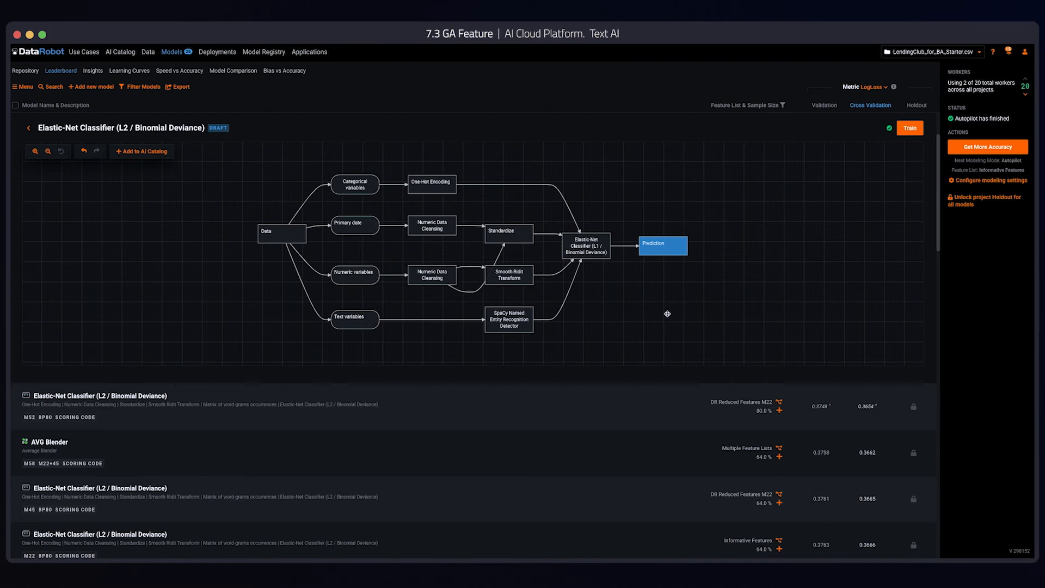
{"action": "mouse_move", "coordinate": [909, 142]}
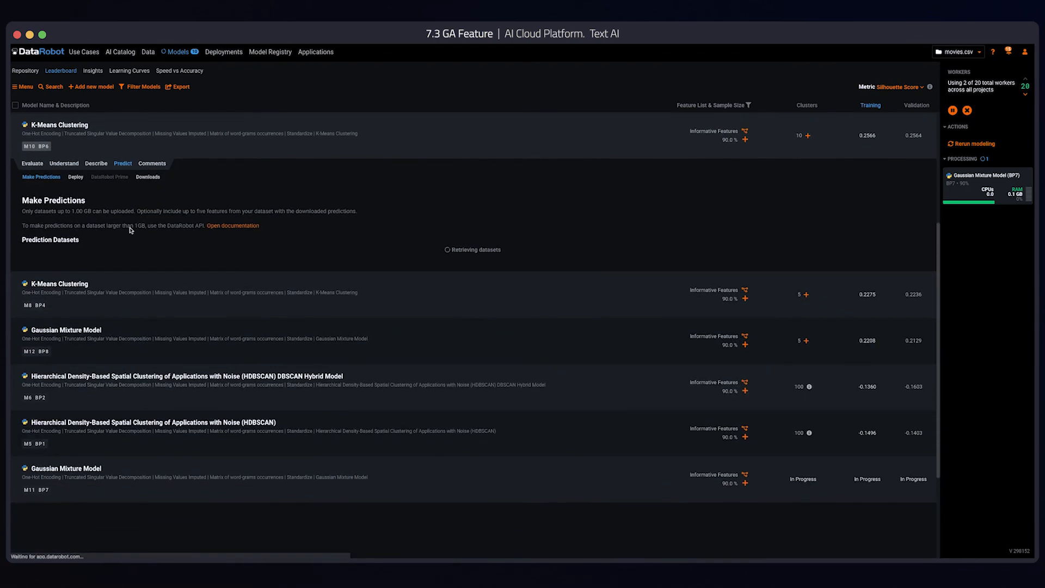
- Deploy the K-Means model as 'Clustering Predictions' and return to the deployments list
{"action": "left_click", "coordinate": [75, 176]}
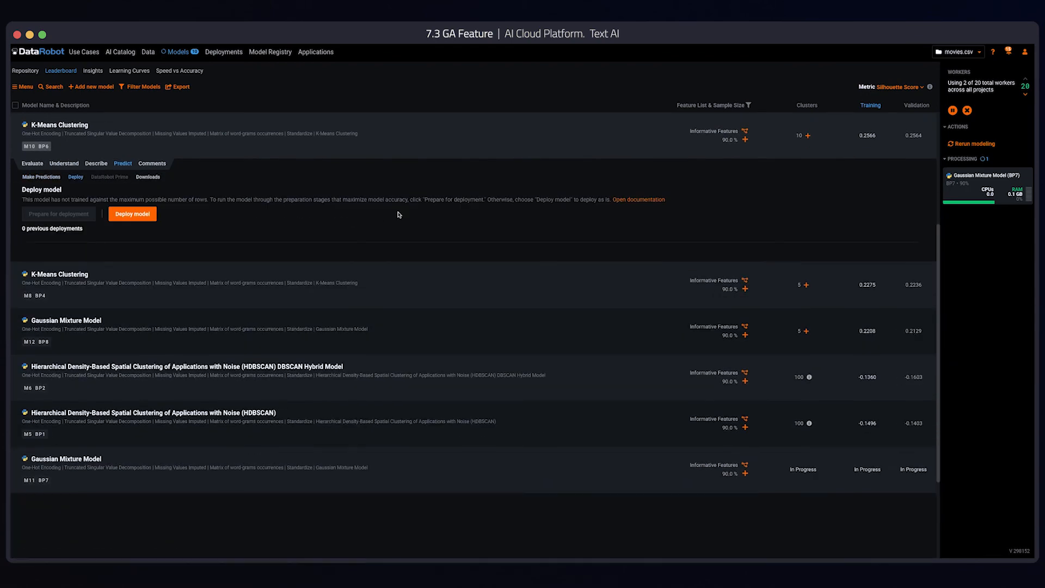
{"action": "left_click", "coordinate": [132, 213]}
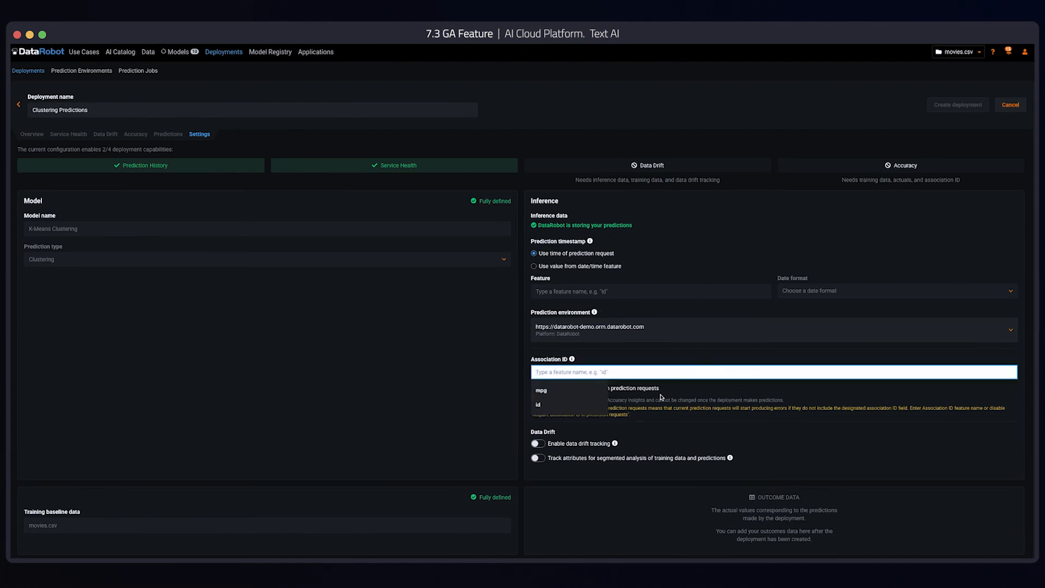
{"action": "left_click", "coordinate": [957, 104]}
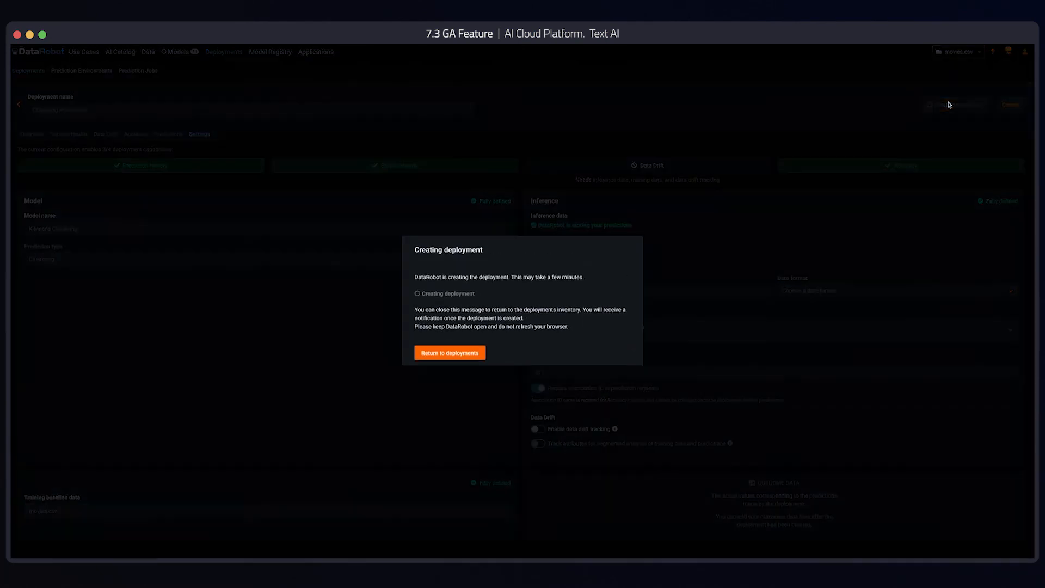
{"action": "left_click", "coordinate": [449, 353]}
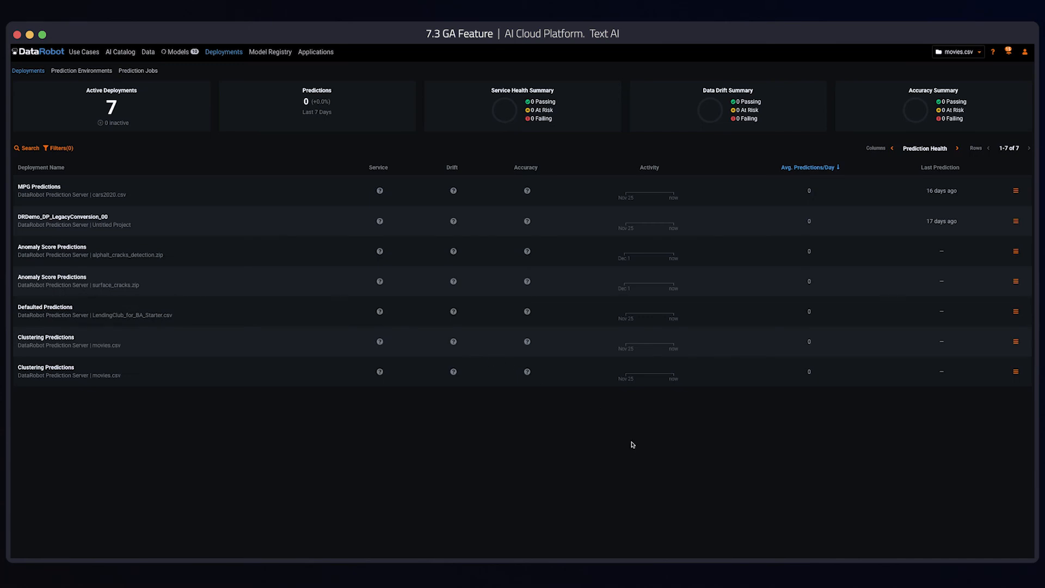
{"action": "mouse_move", "coordinate": [558, 393]}
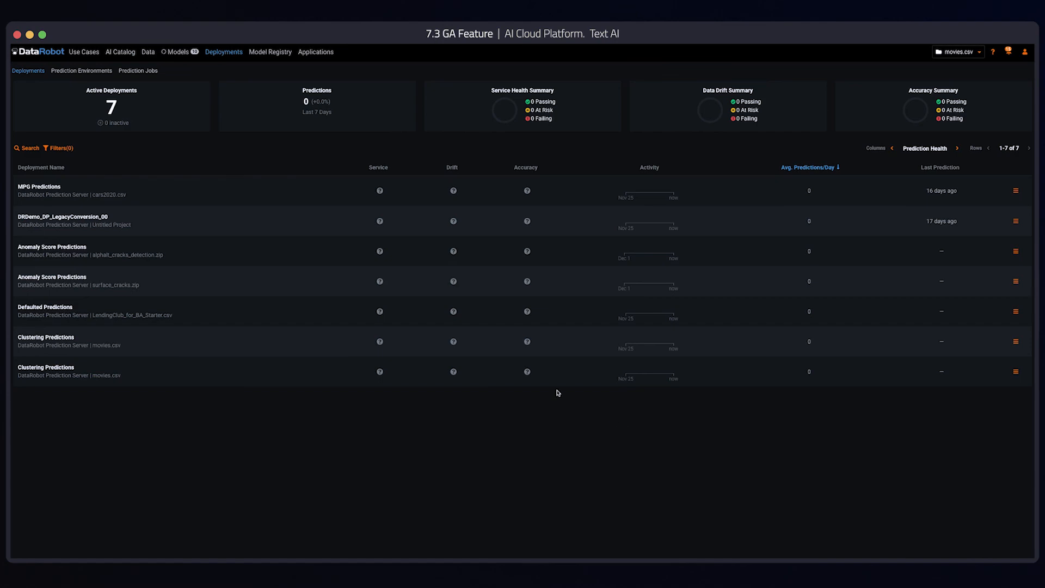